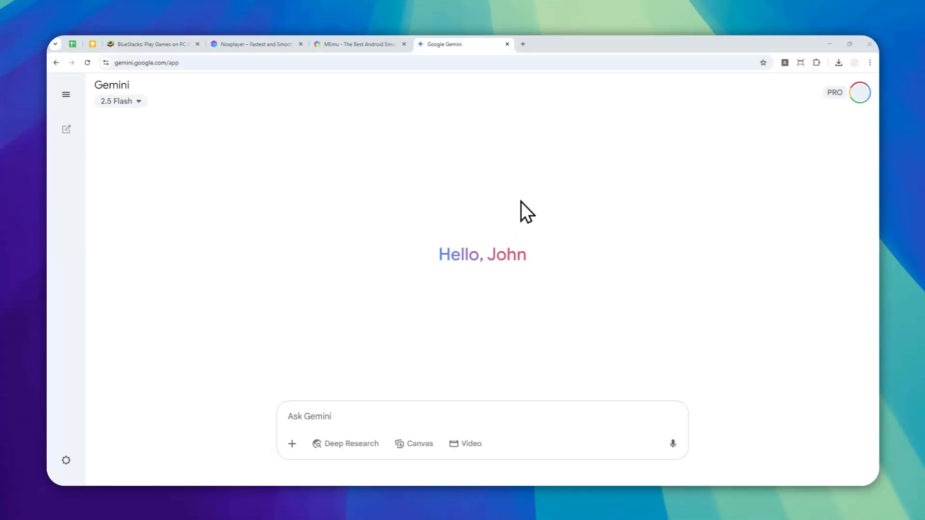
mouse_move(518, 202)
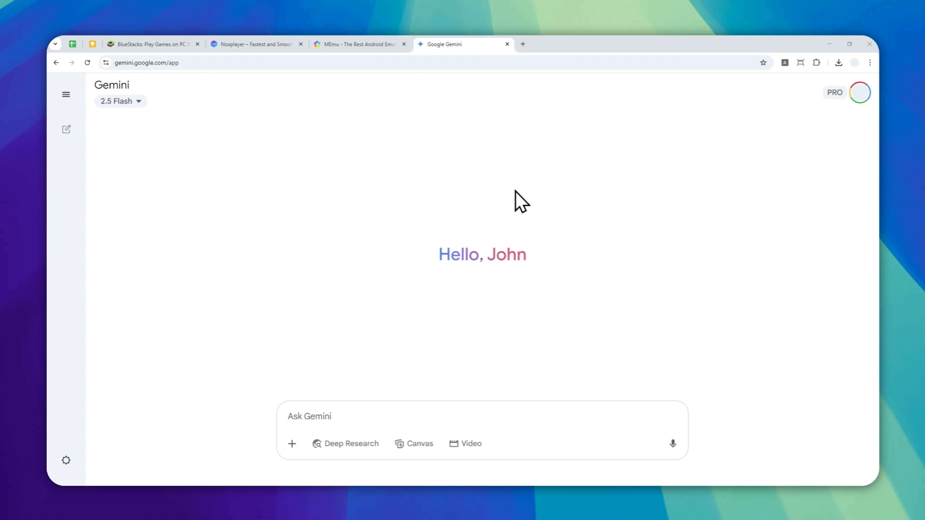
mouse_move(525, 242)
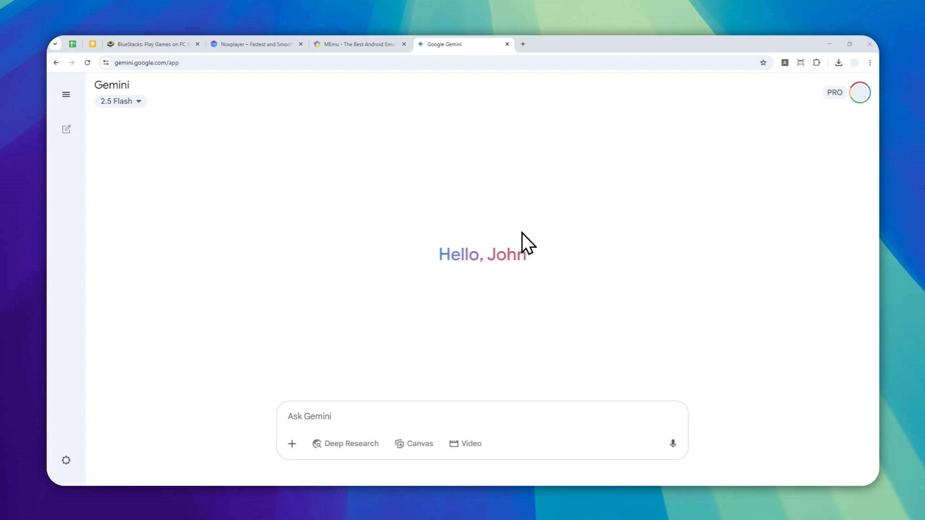
mouse_move(522, 242)
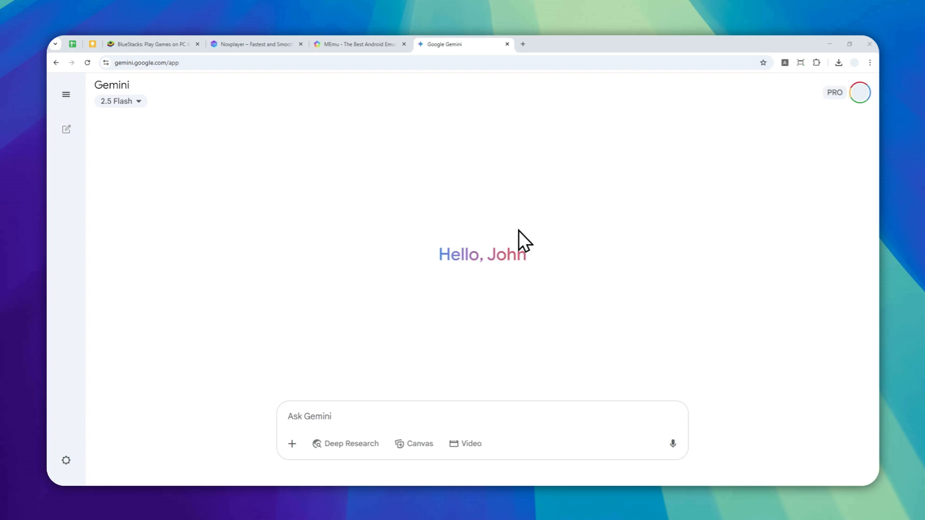
mouse_move(484, 228)
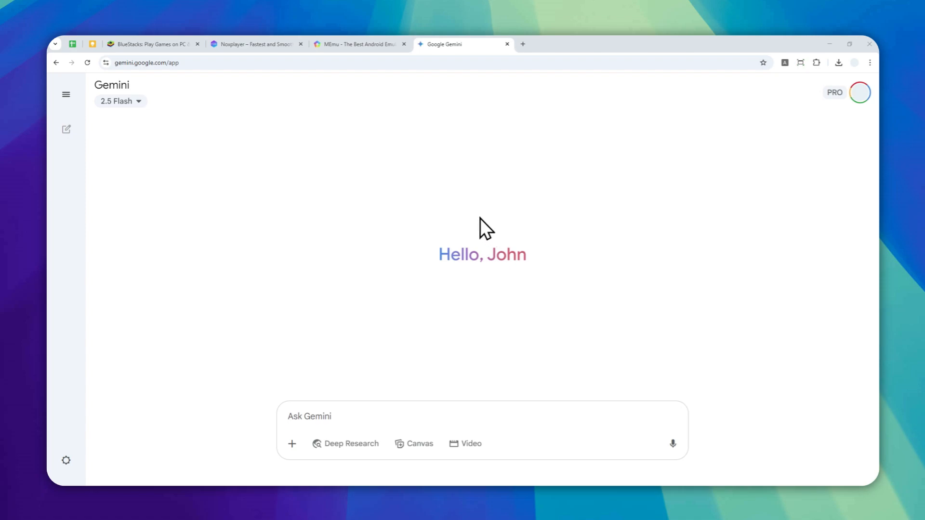
mouse_move(454, 233)
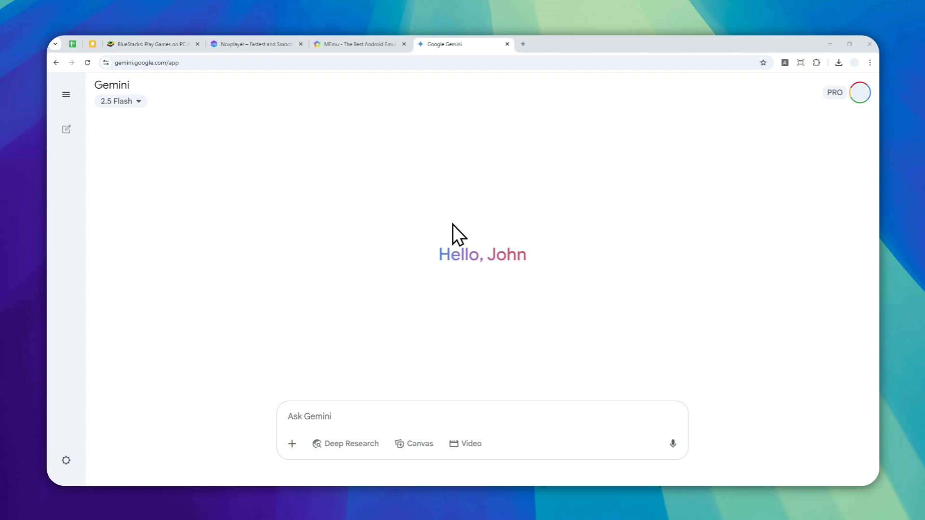
mouse_move(451, 229)
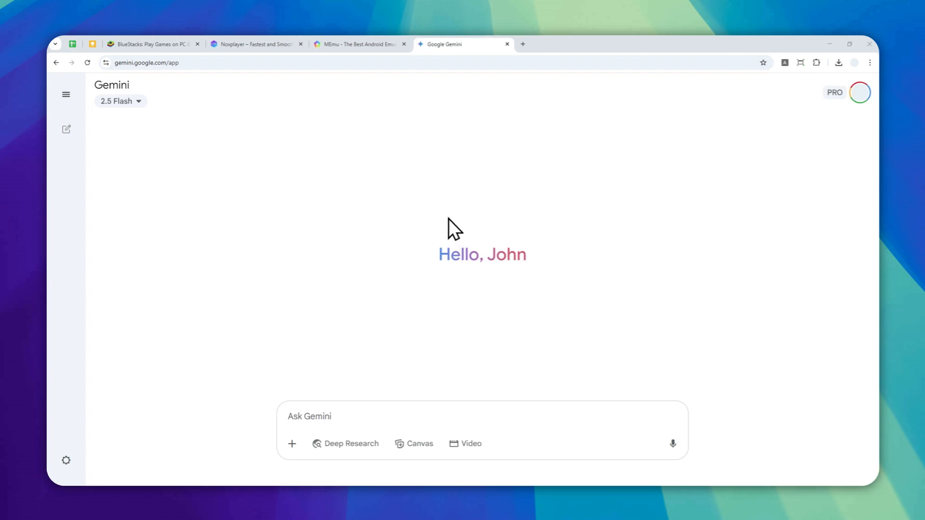
mouse_move(419, 248)
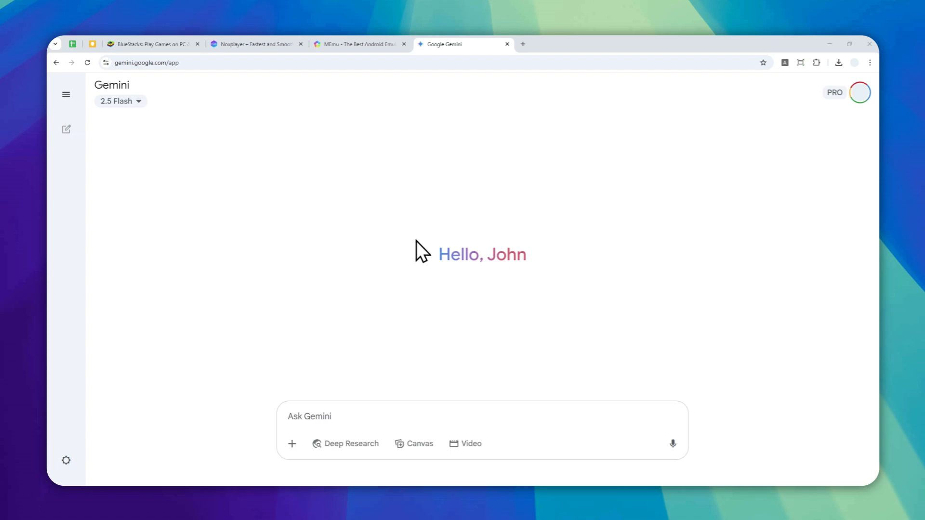
mouse_move(196, 103)
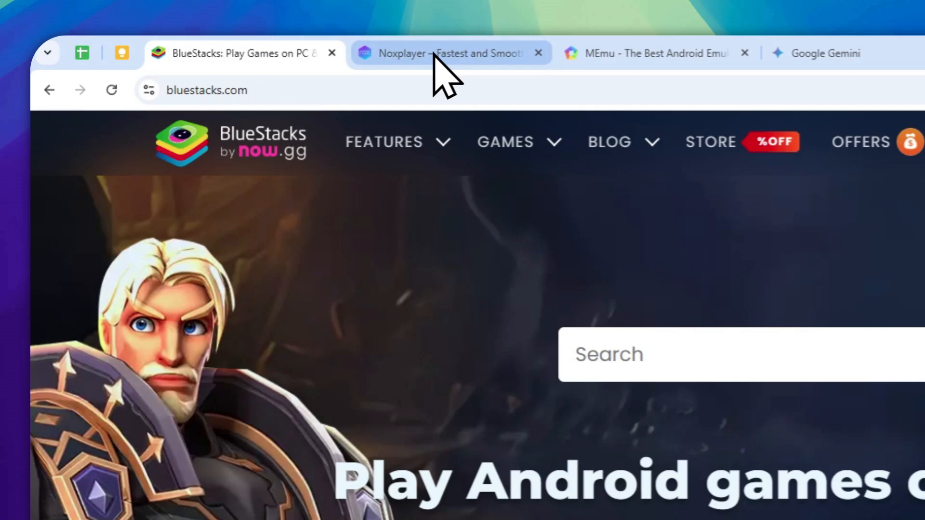
Step: Switch the browser to the Noxplayer emulator website tab
left_click(655, 53)
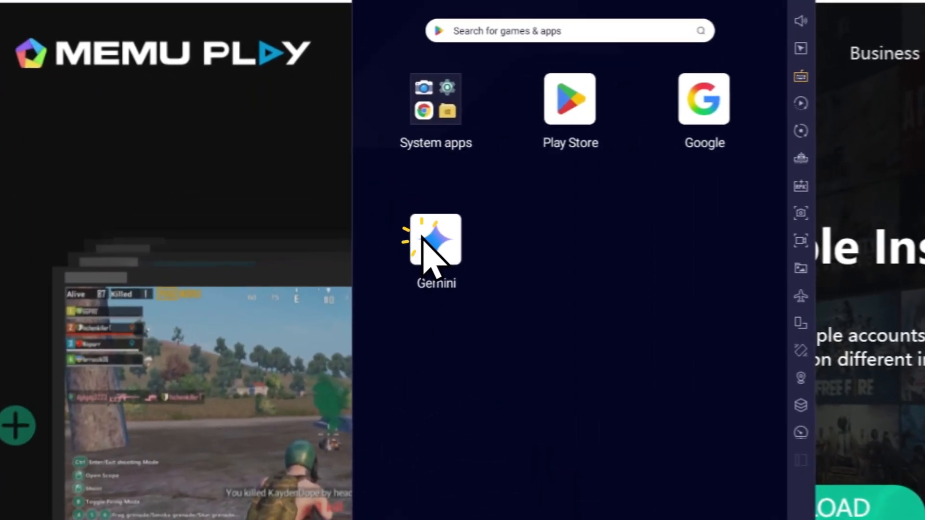
Step: Launch Gemini in the emulator and interrupt it mid-reply during the Live session
left_click(435, 239)
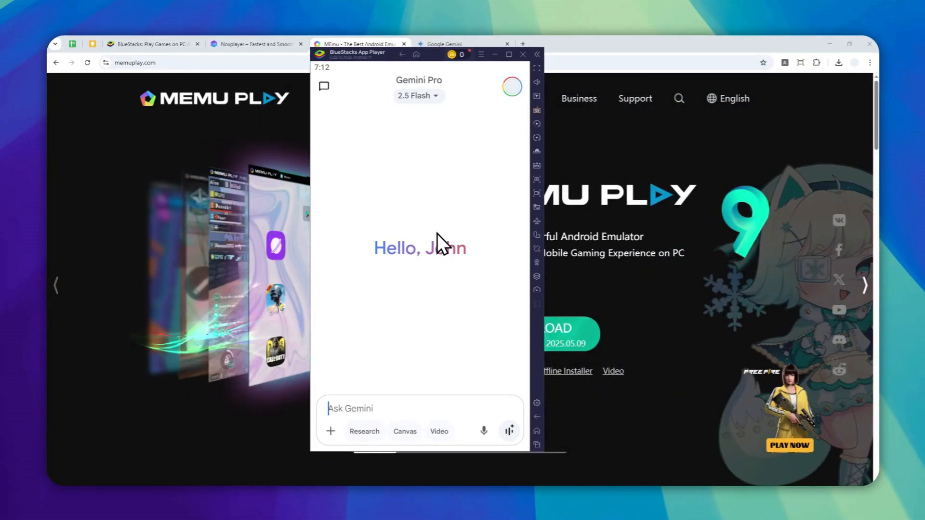
mouse_move(508, 425)
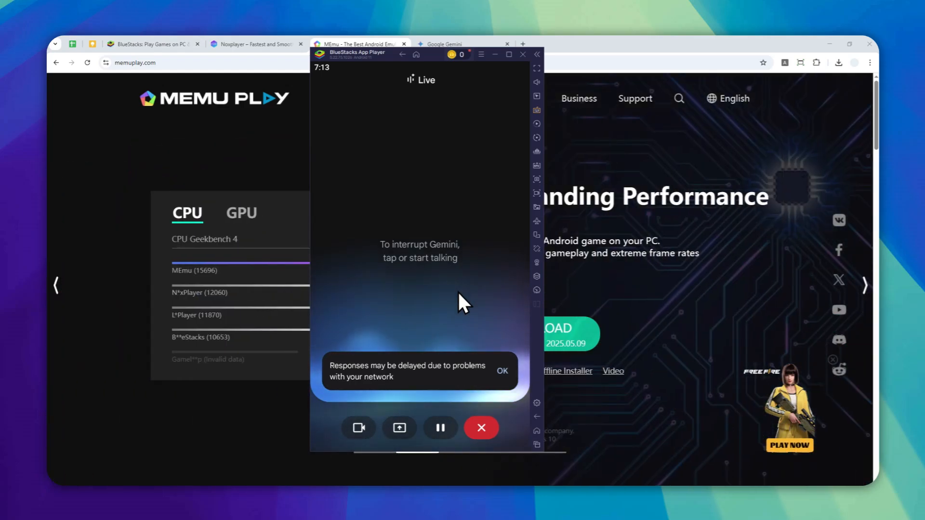
left_click(502, 370)
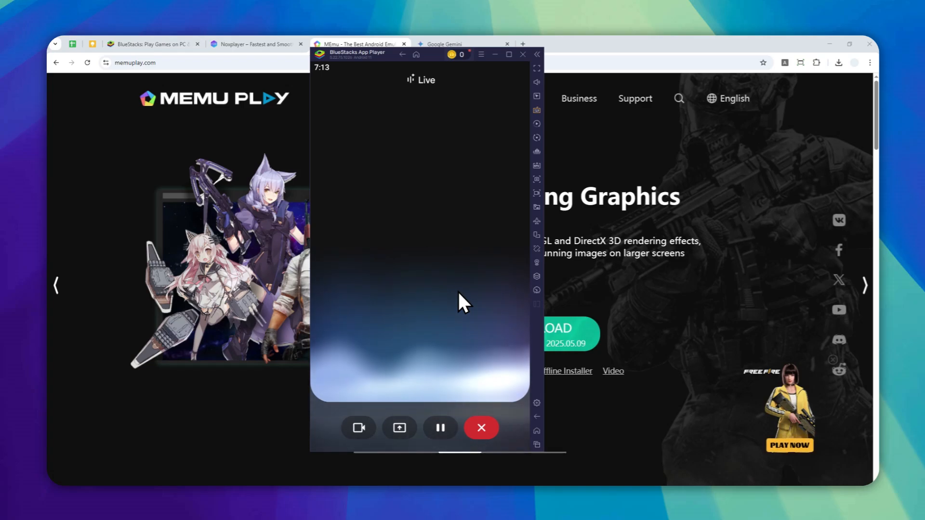
Step: Leave the Live screen for the Android home and dismiss the Live with Gemini notification
left_click(398, 427)
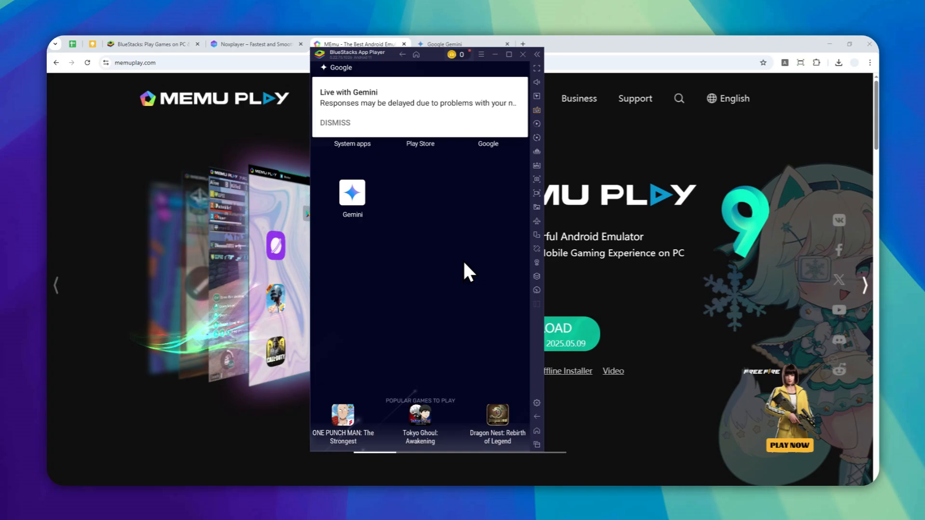
left_click(334, 122)
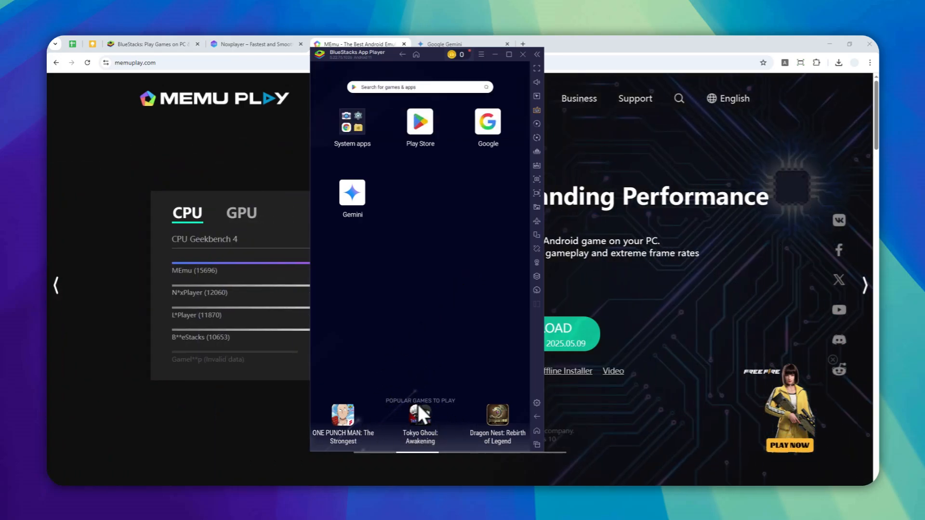
mouse_move(433, 375)
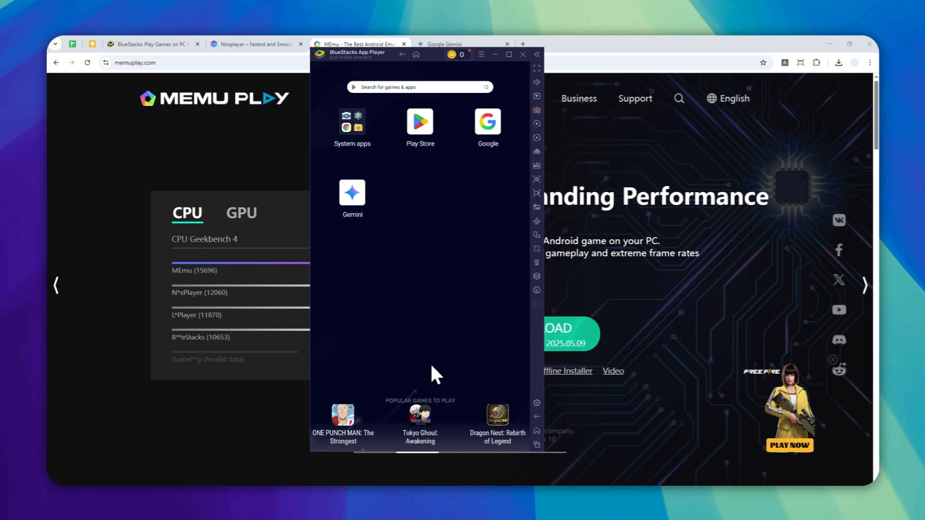
mouse_move(366, 416)
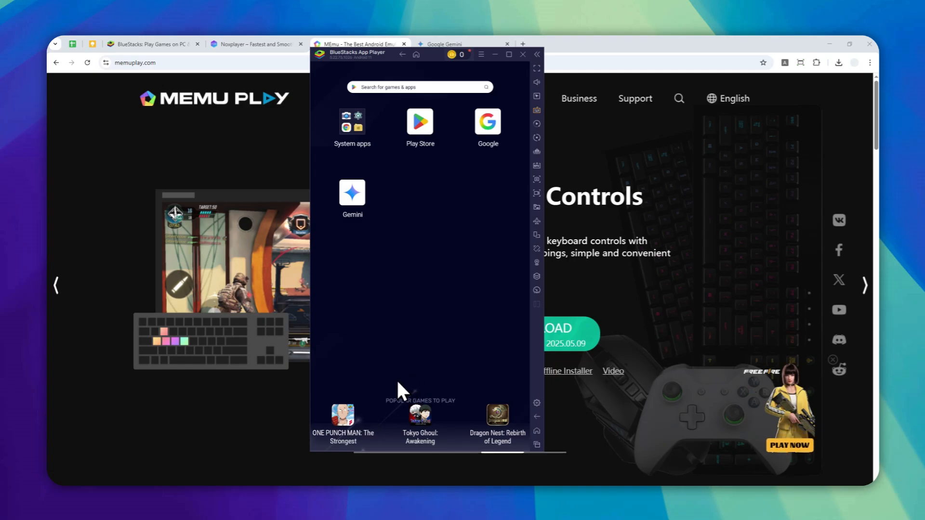
mouse_move(350, 422)
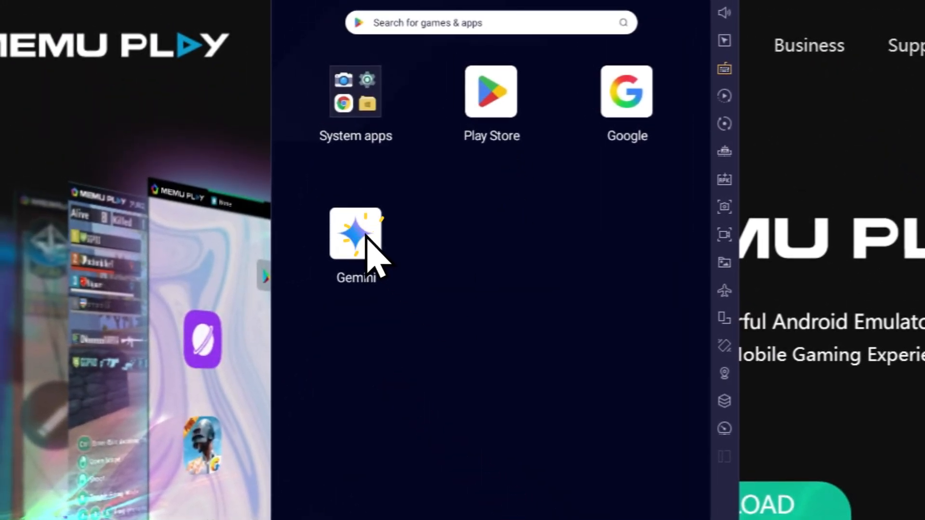
Step: Reopen Gemini from the home screen to its empty 2.5 Flash prompt
left_click(355, 233)
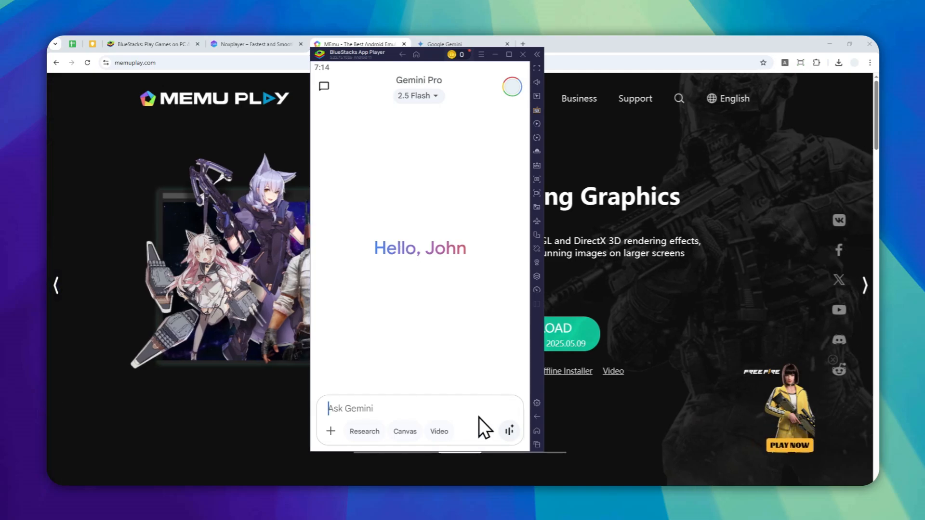
mouse_move(448, 420)
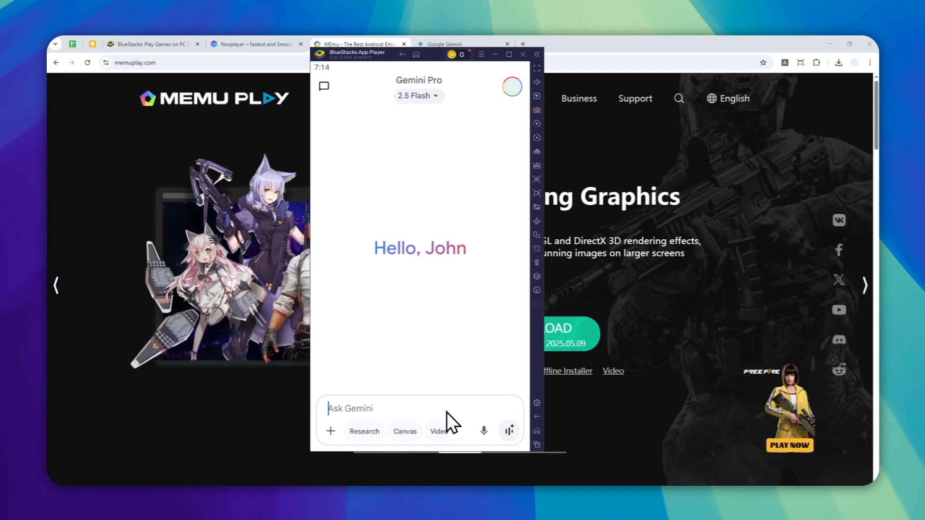